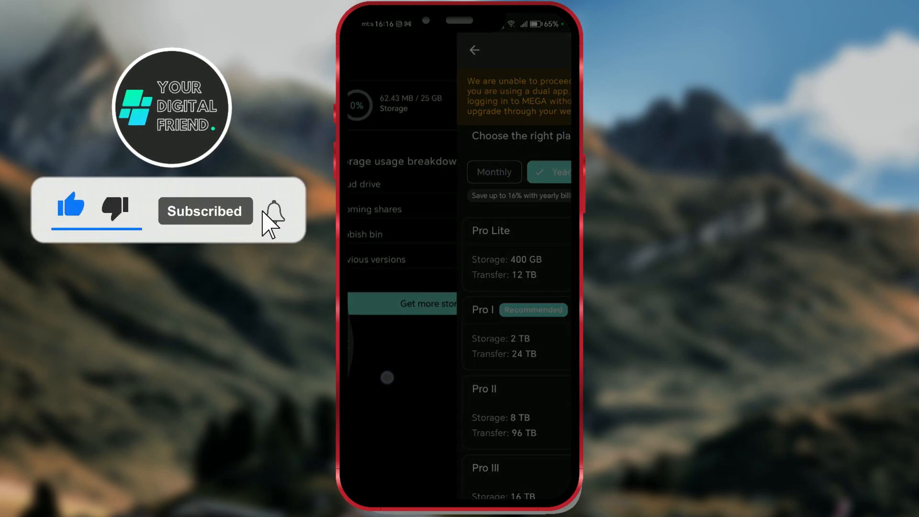
Step: Launch MEGA and open the account menu showing storage used out of 25 GB
left_click(474, 50)
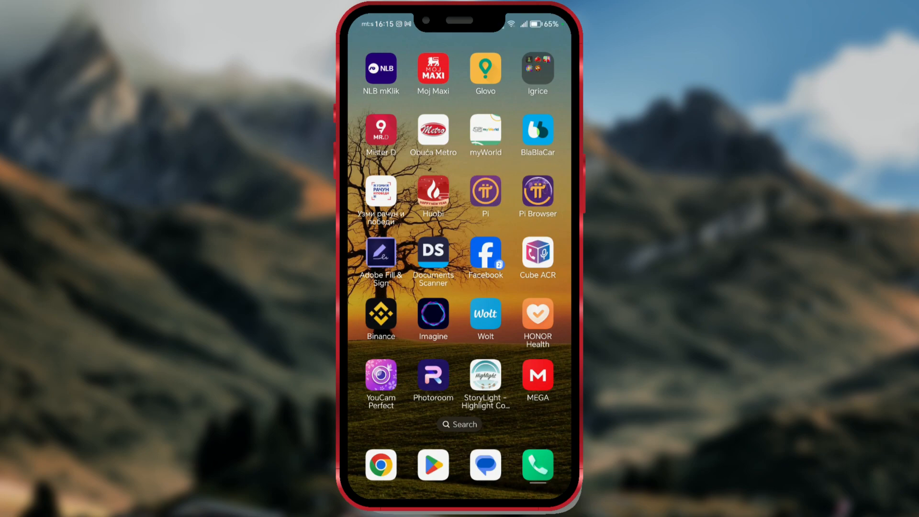
left_click(537, 375)
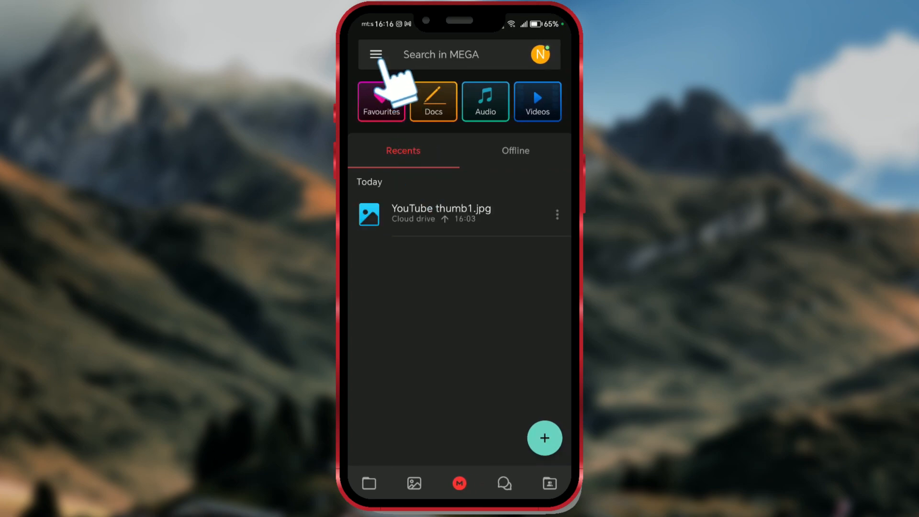
left_click(375, 54)
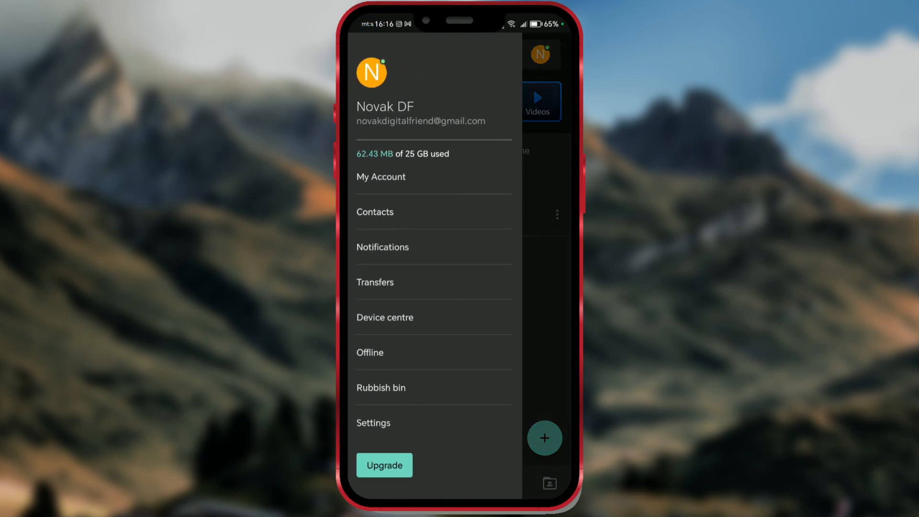
mouse_move(431, 202)
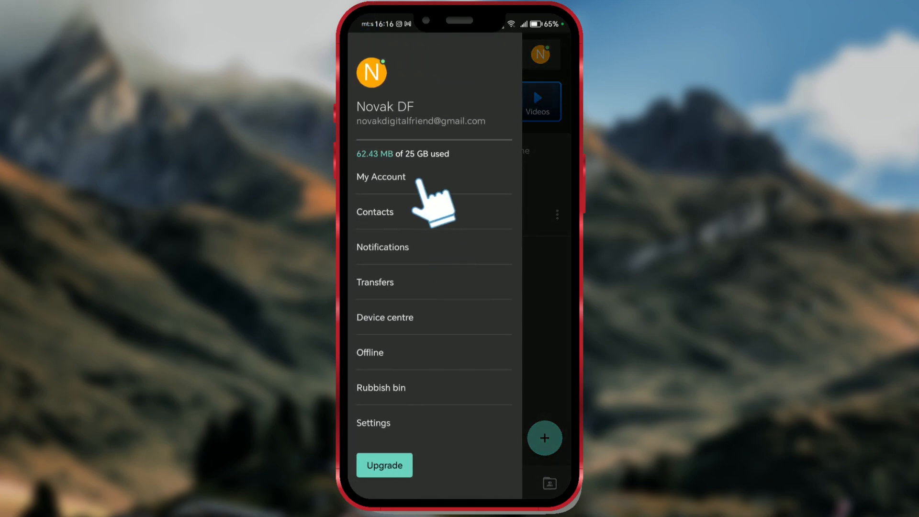
Step: Open My Account, browse the storage plans, then return to the Free plan account page
left_click(381, 176)
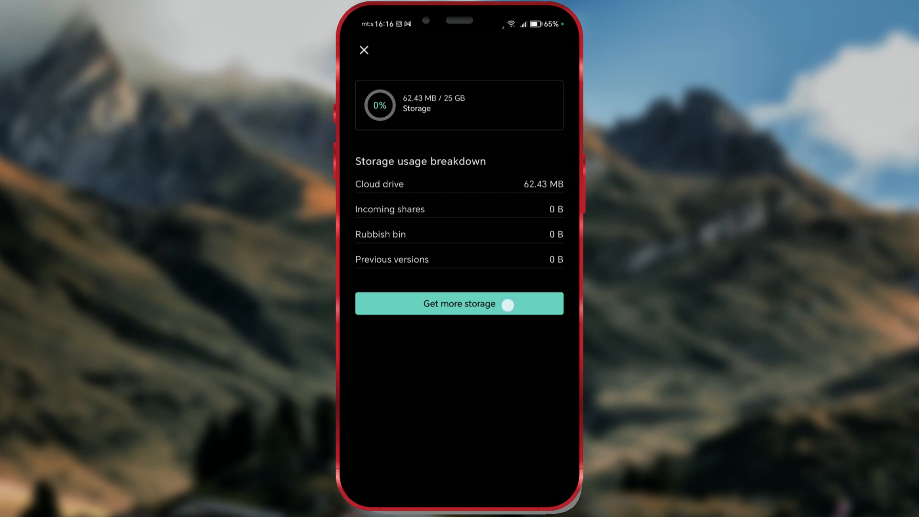
left_click(460, 304)
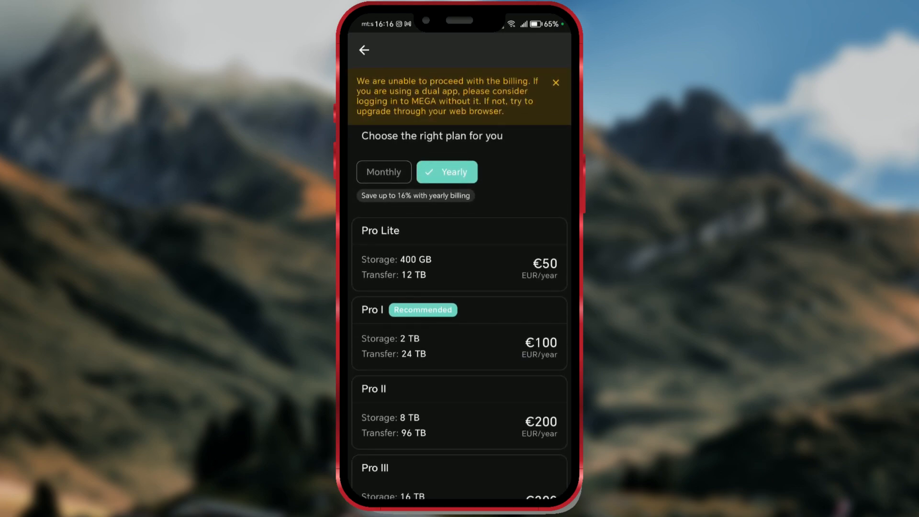
left_click(363, 50)
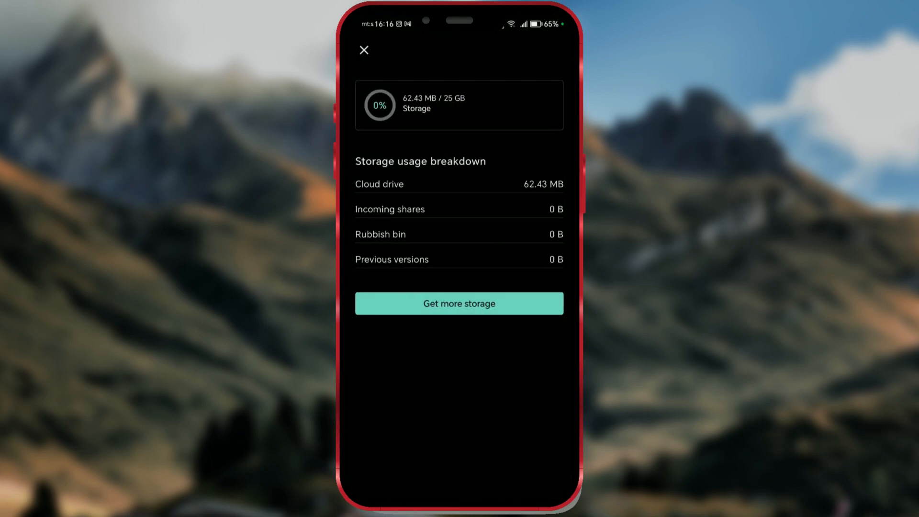
left_click(363, 50)
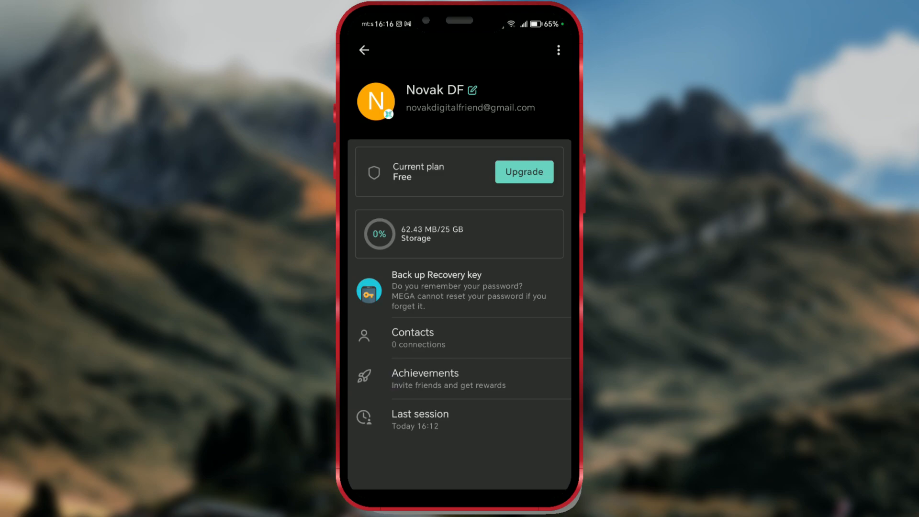
Step: Go to Achievements, choose Invite for the 5 GB invitation bonus, then Invite contacts
left_click(425, 379)
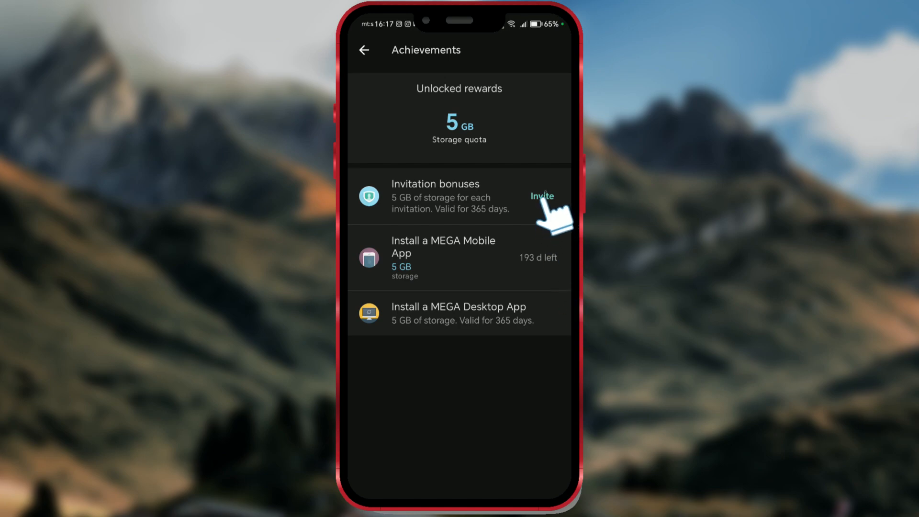
left_click(541, 196)
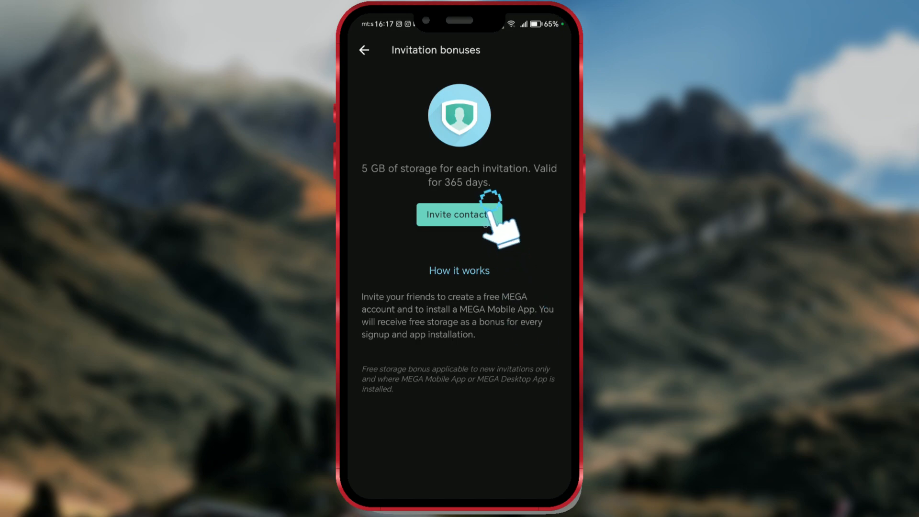
left_click(459, 214)
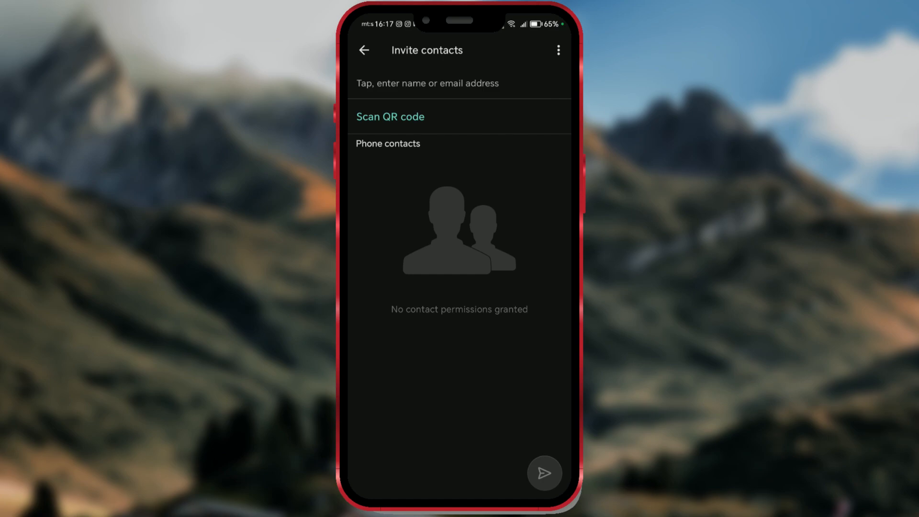
Step: Choose 'Invite a friend via' from the three-dot menu to bring up the share sheet
left_click(558, 50)
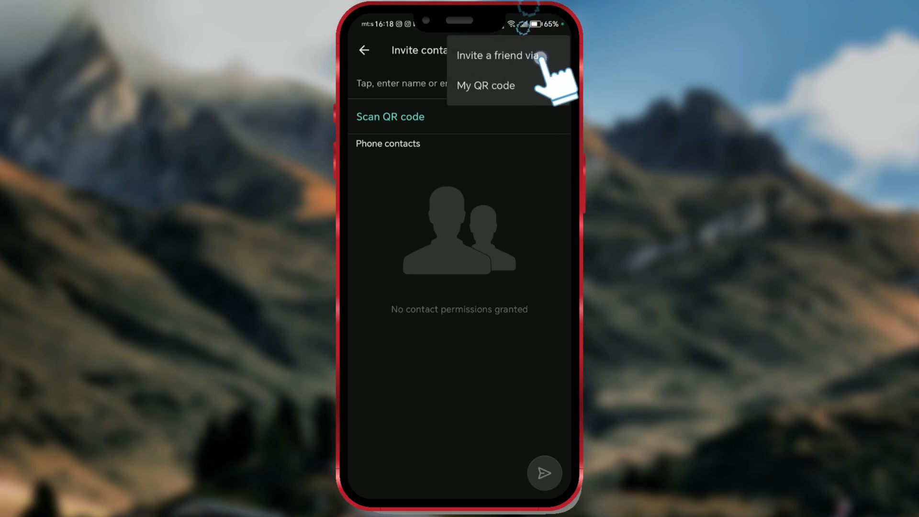
left_click(497, 55)
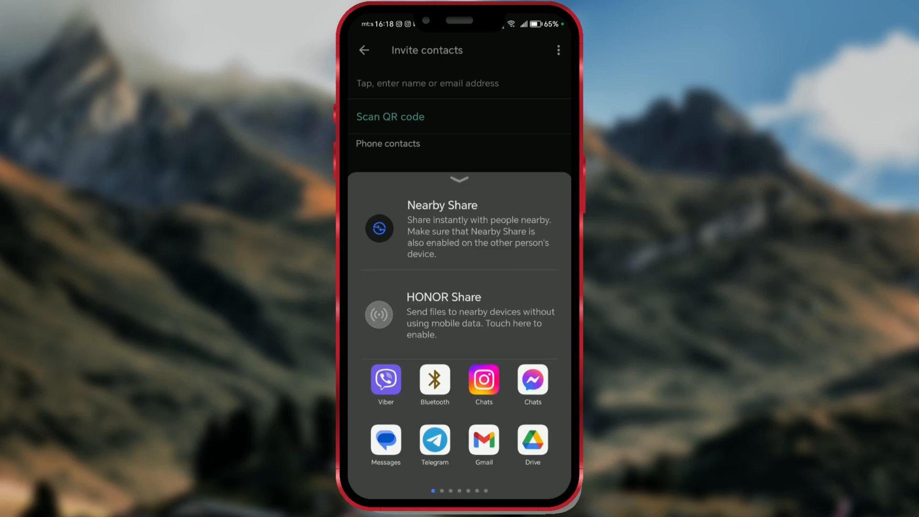
Step: Share the MEGA invitation through Telegram to the chosen chat
left_click(435, 440)
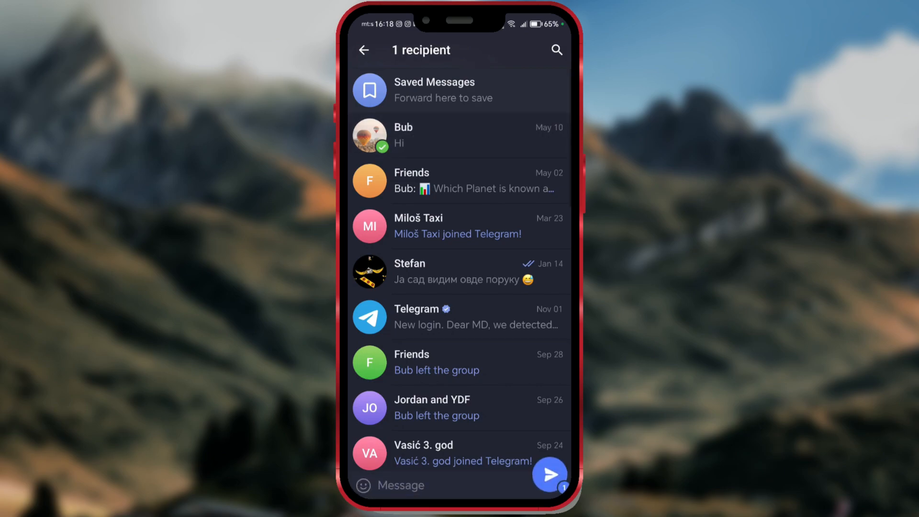
left_click(460, 135)
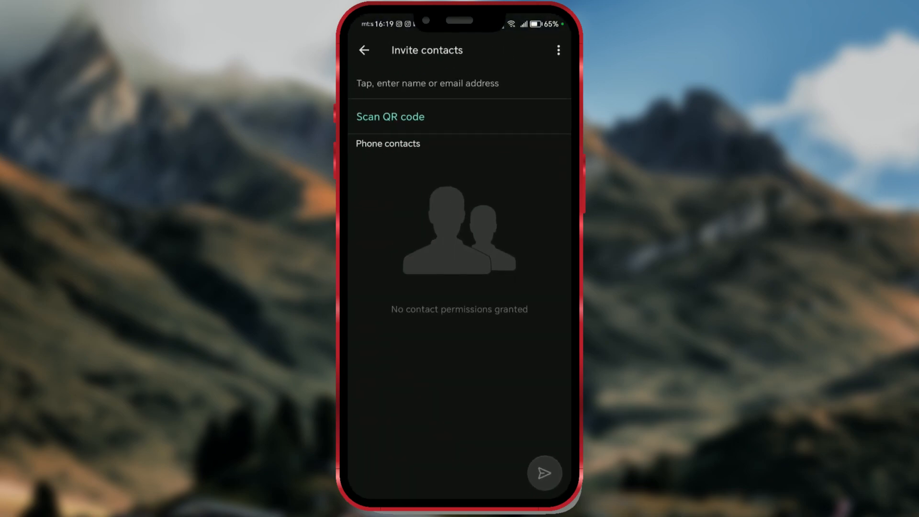
Step: Open the QR code scanner, close it to reach my QR code page, and start sharing
left_click(427, 84)
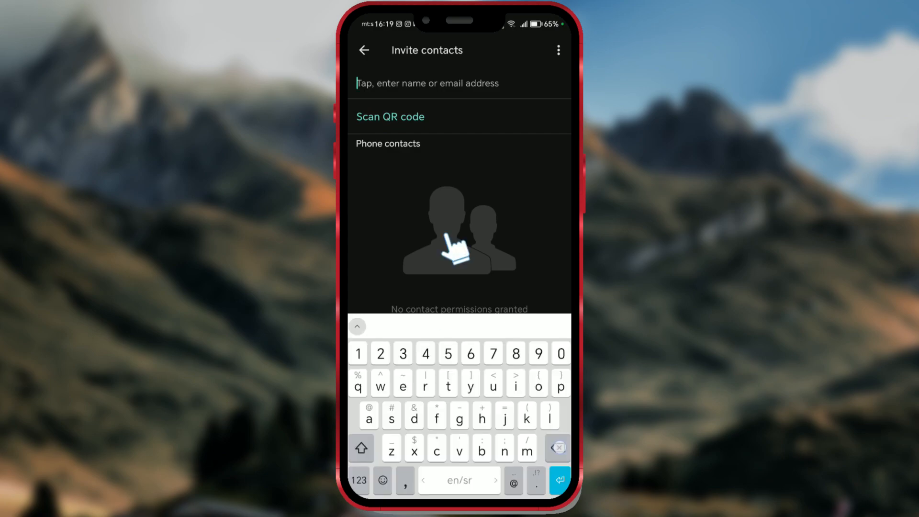
left_click(390, 116)
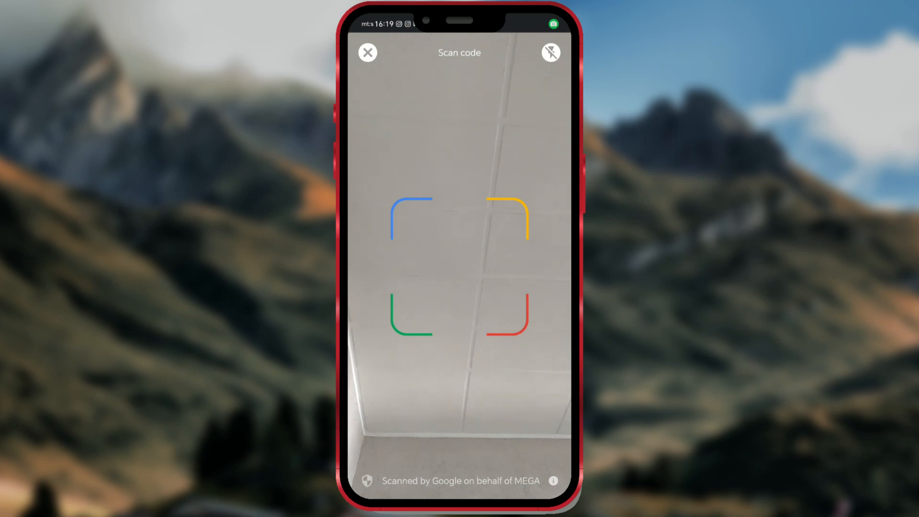
left_click(368, 52)
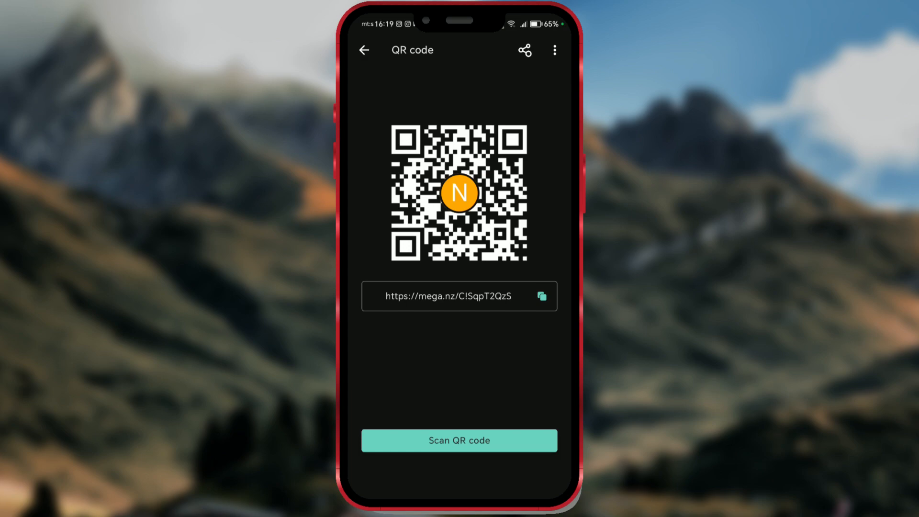
left_click(525, 49)
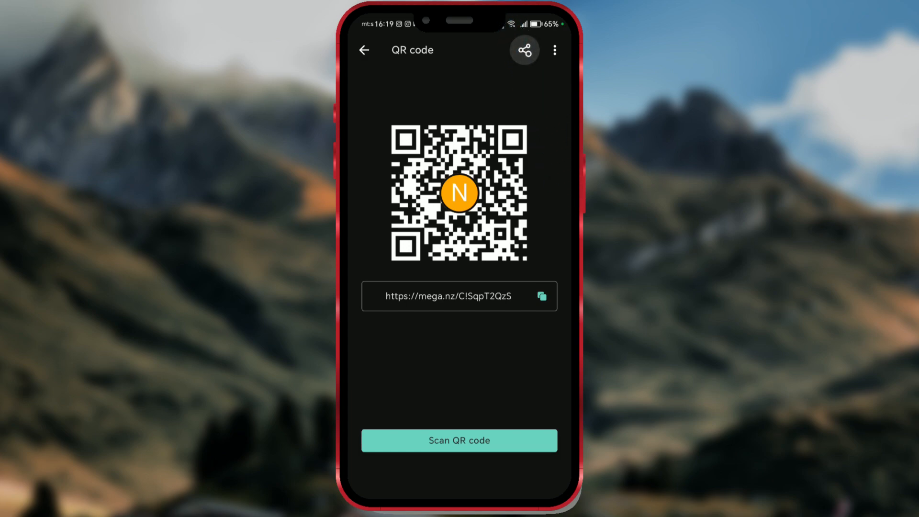
Step: Send the MEGA QR code image via Telegram to the Bub chat, then return to chats
left_click(523, 49)
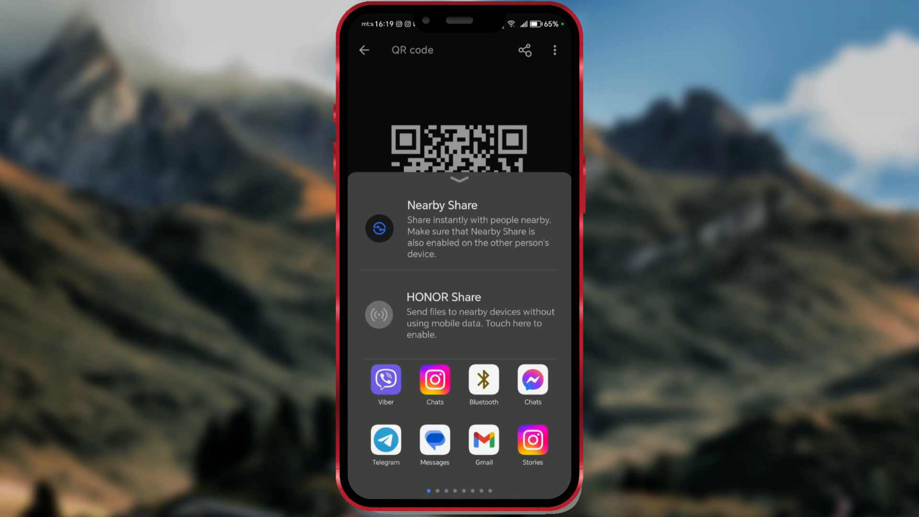
left_click(386, 440)
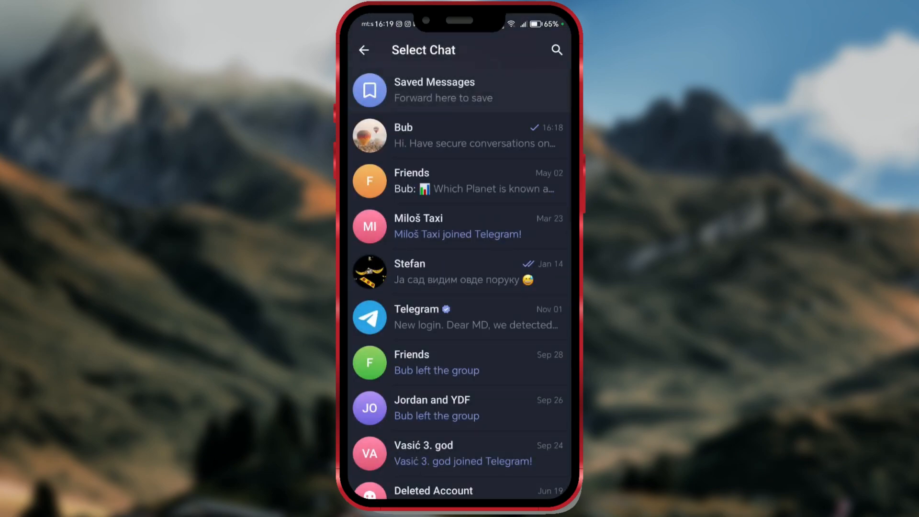
left_click(460, 136)
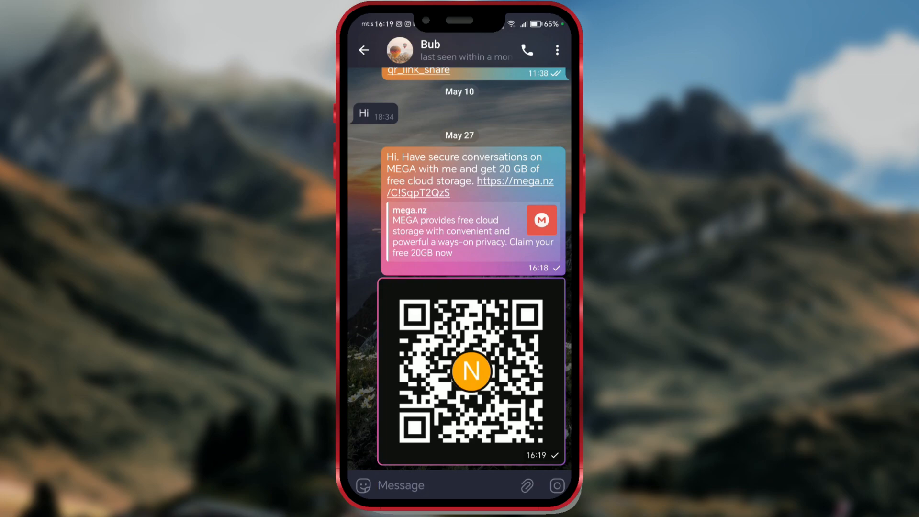
left_click(364, 50)
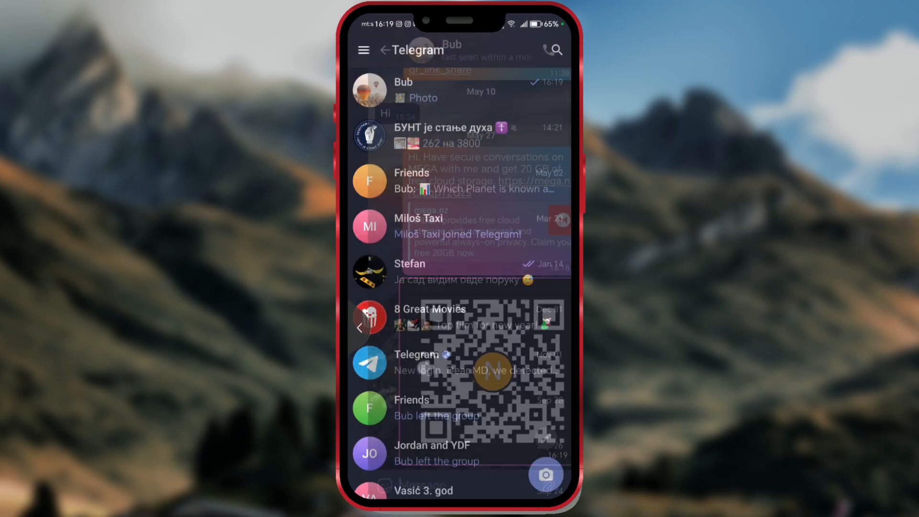